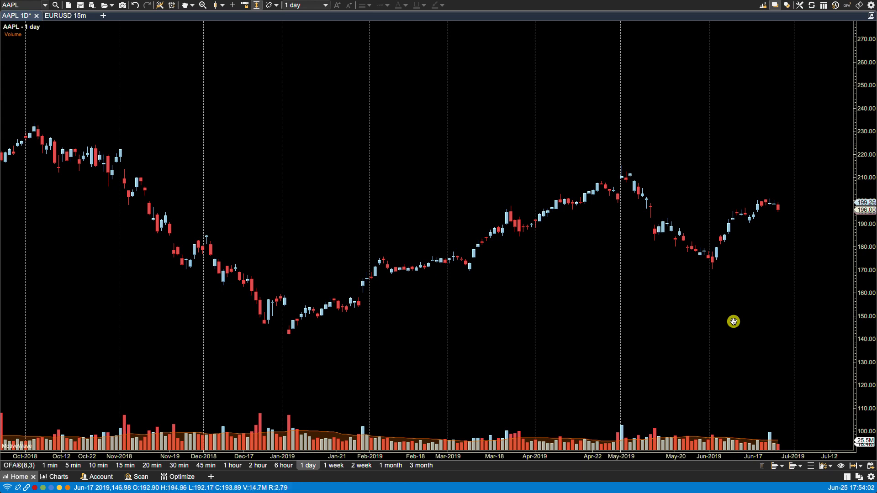
pyautogui.moveTo(555, 443)
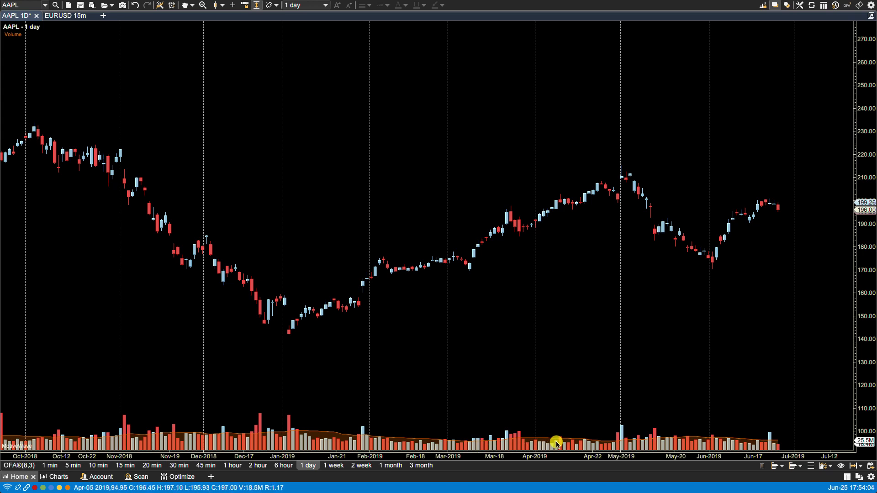
pyautogui.moveTo(729, 442)
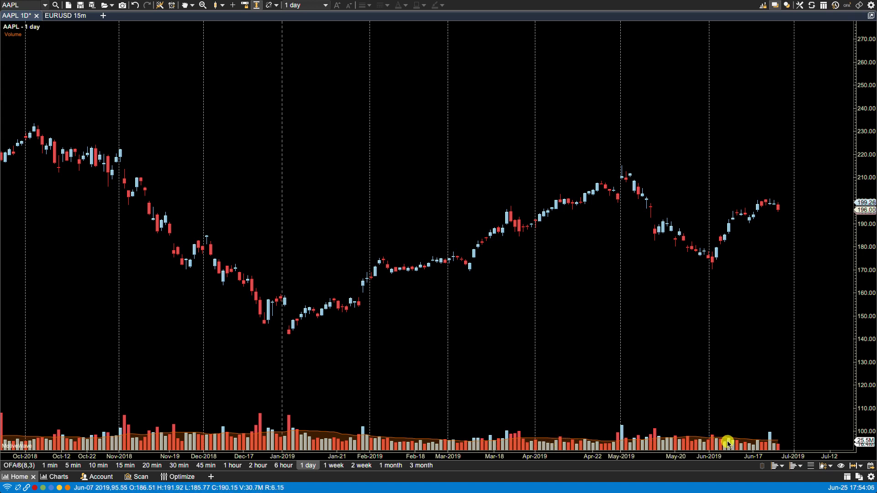
pyautogui.moveTo(674, 445)
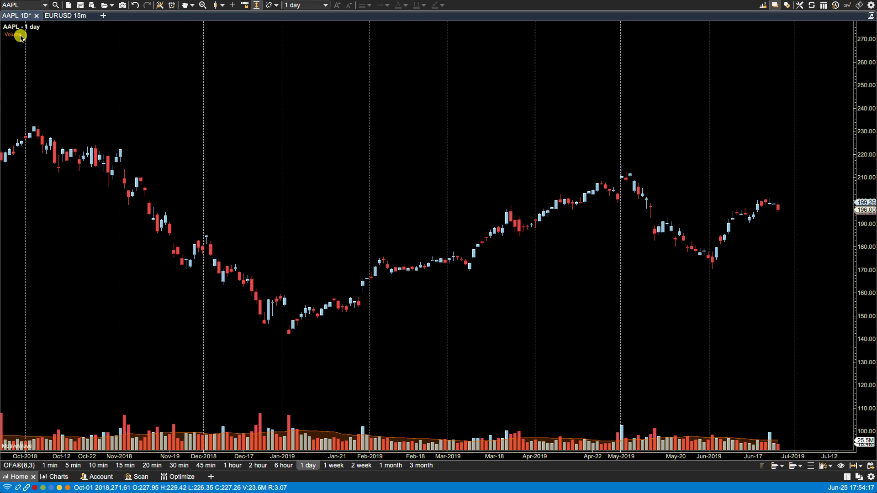
# Step: Remove the Volume study through its legend label's right-click menu
pyautogui.rightClick(11, 33)
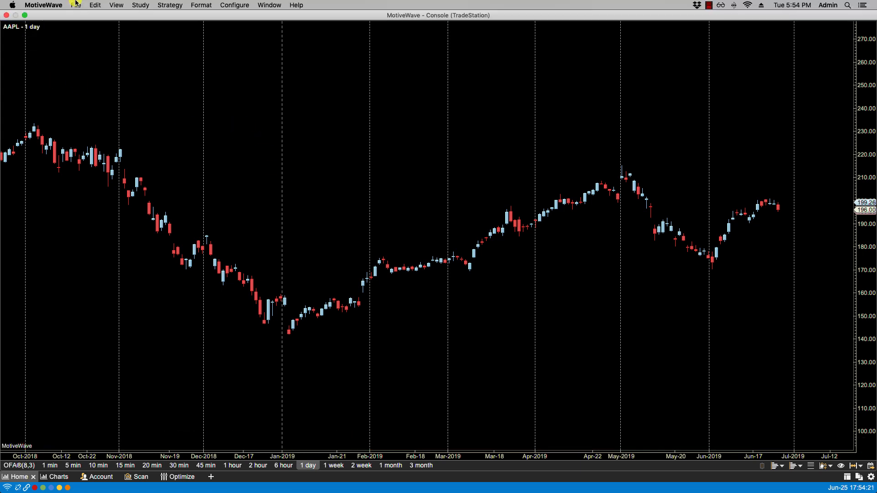
# Step: Add a CCI(20) study overlaid along the bottom of the AAPL price graph
pyautogui.click(140, 5)
pyautogui.write('cci')
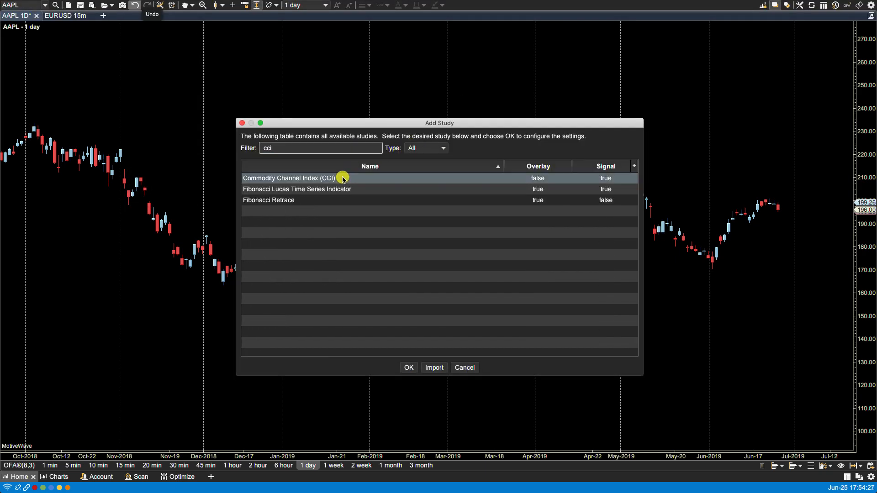
pyautogui.doubleClick(289, 177)
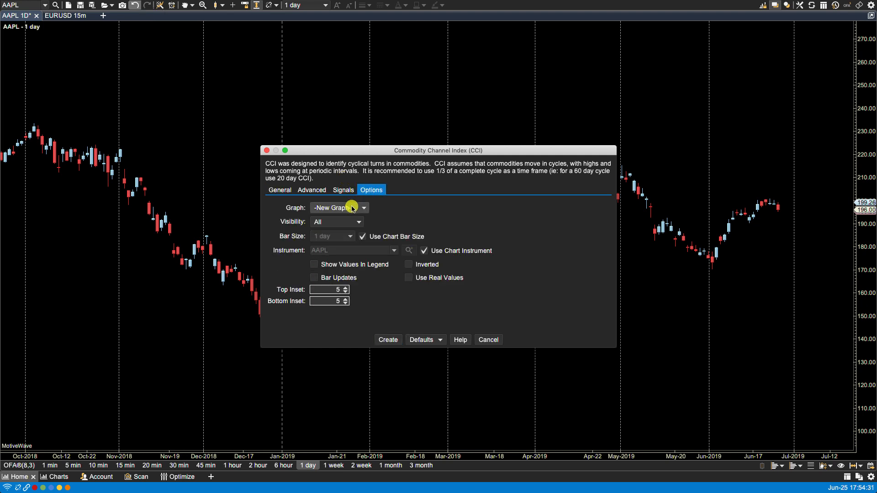
pyautogui.click(339, 207)
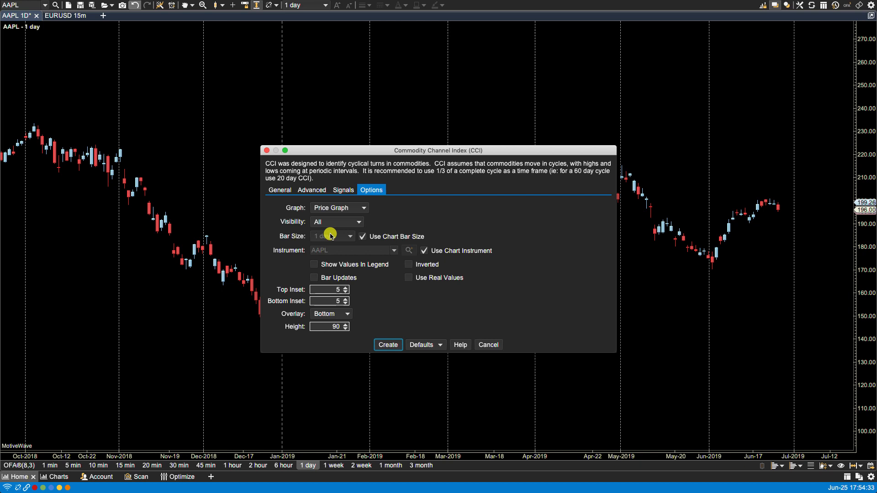
pyautogui.click(387, 345)
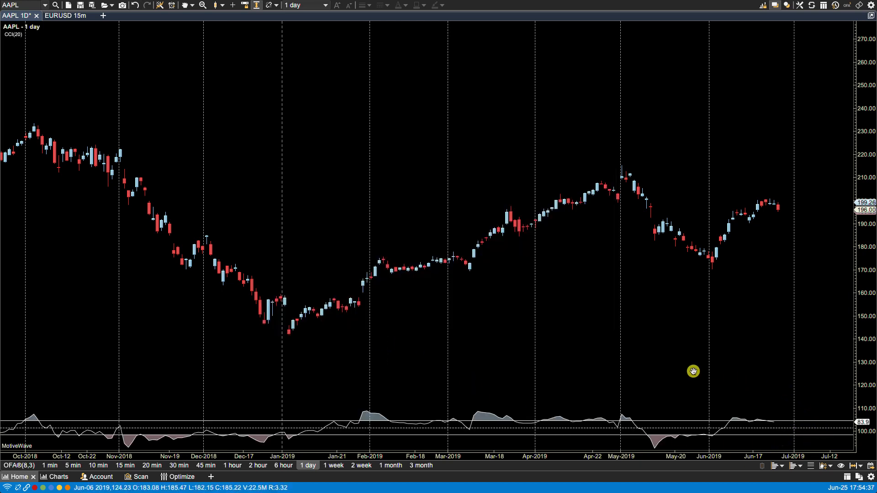
pyautogui.moveTo(83, 429)
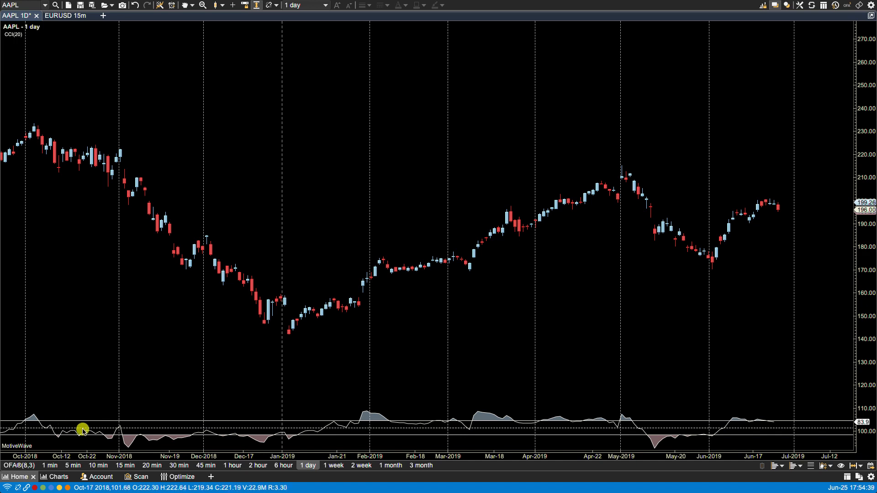
pyautogui.moveTo(391, 402)
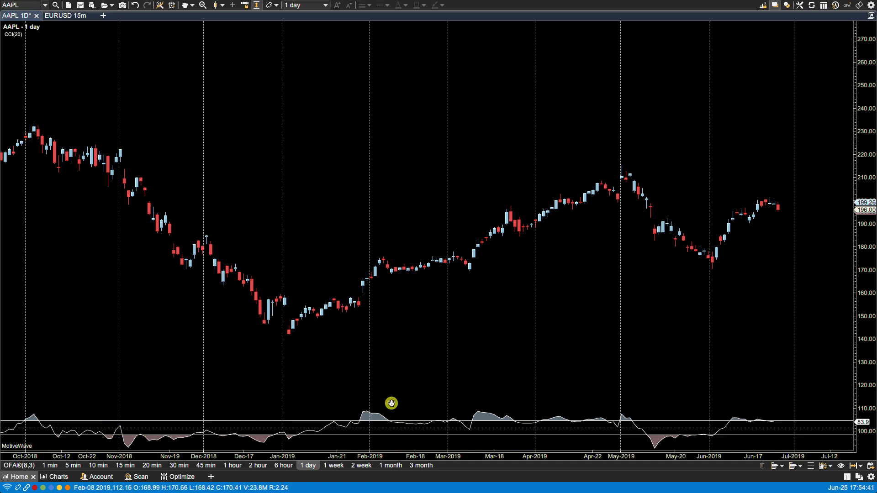
# Step: Add a Stochastic (Full) 14,3,3 study in its own new graph below the price chart
pyautogui.click(143, 5)
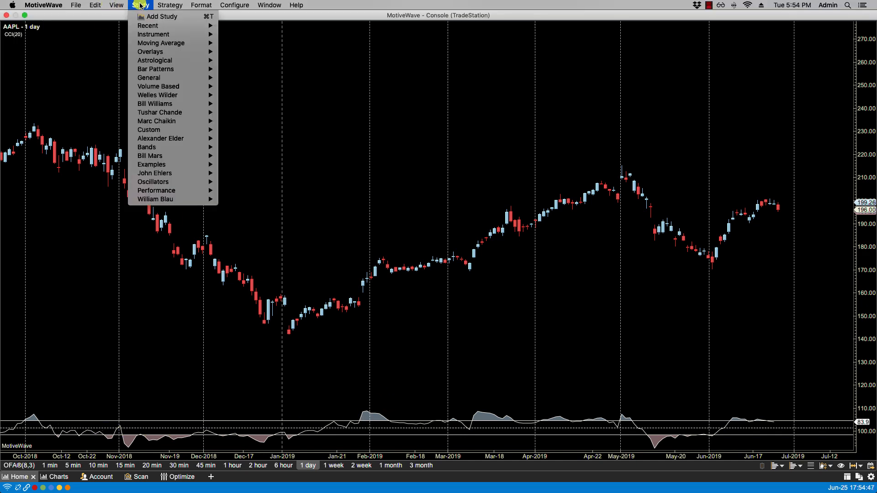
pyautogui.click(162, 15)
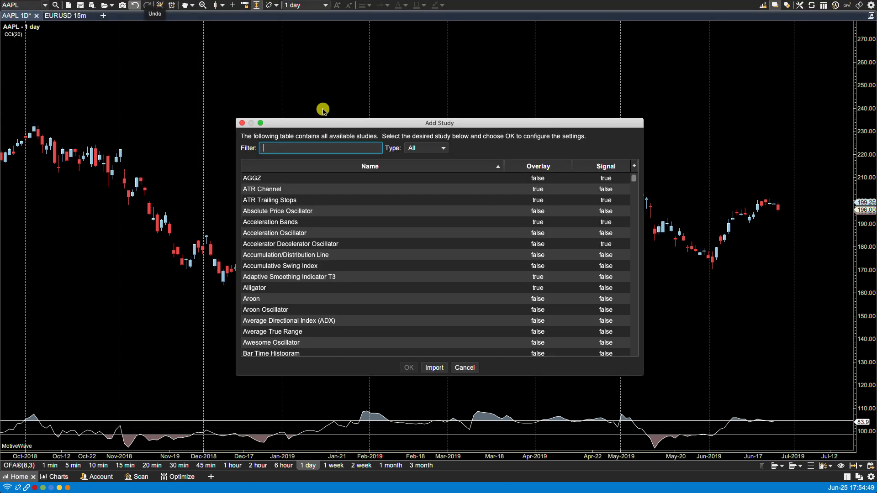
pyautogui.write('stochastic')
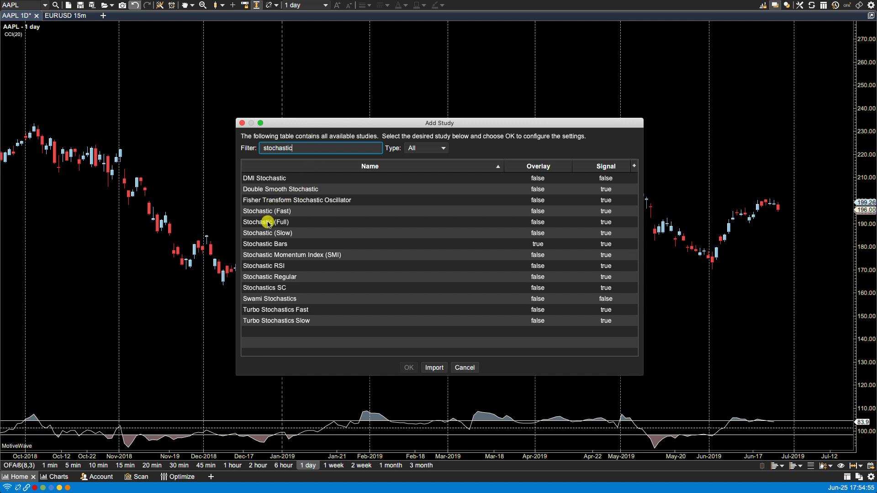
pyautogui.doubleClick(266, 222)
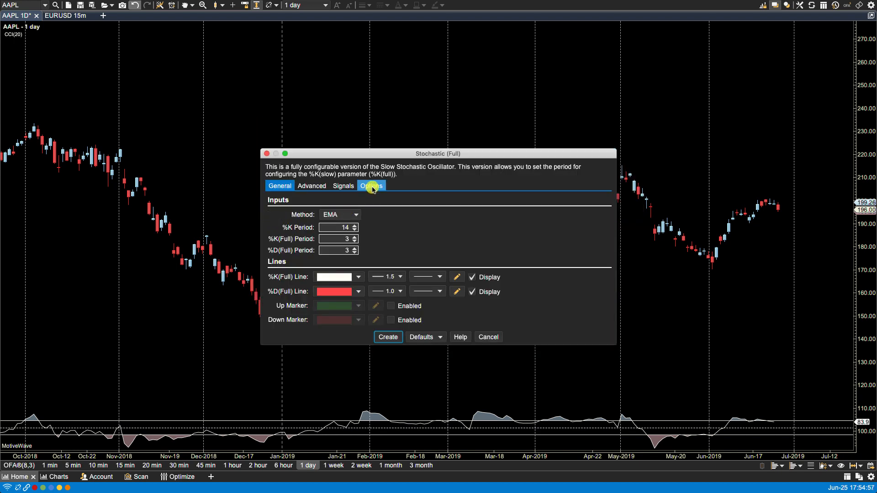
pyautogui.click(371, 186)
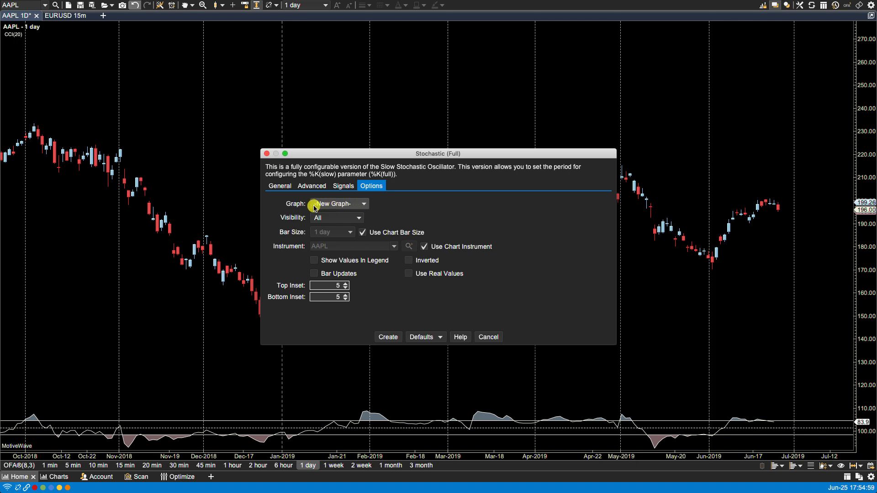
pyautogui.click(387, 337)
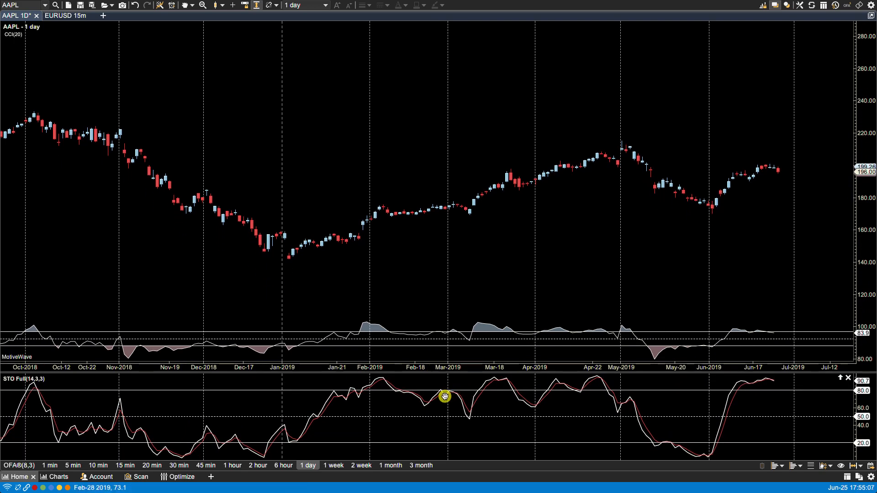
pyautogui.moveTo(411, 427)
pyautogui.write('rsi')
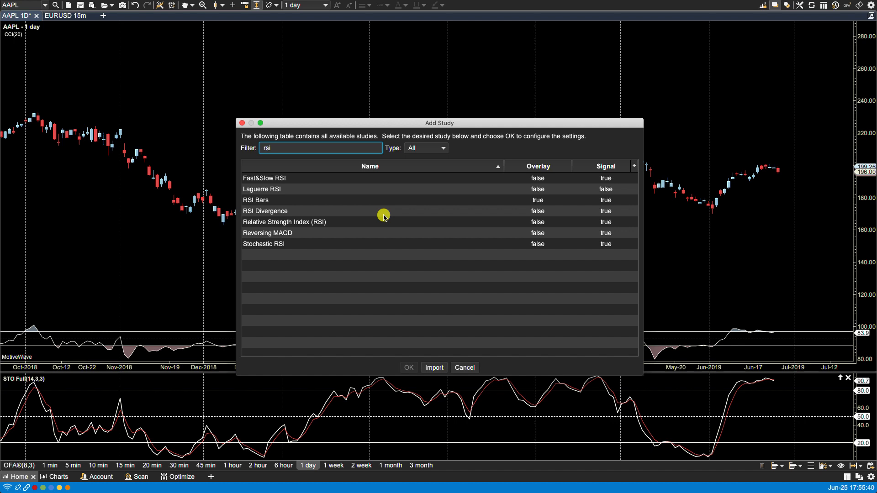
# Step: Add Relative Strength Index inside the STO Full plot and set its line green
pyautogui.click(285, 222)
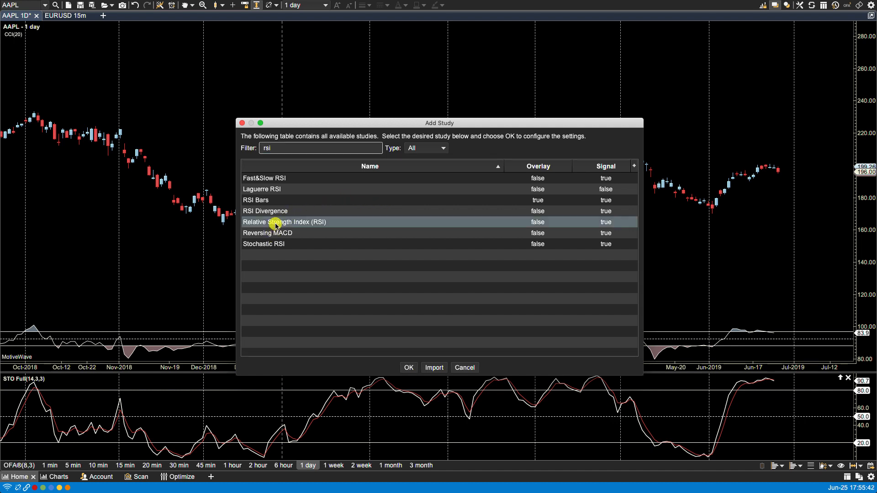
pyautogui.doubleClick(283, 222)
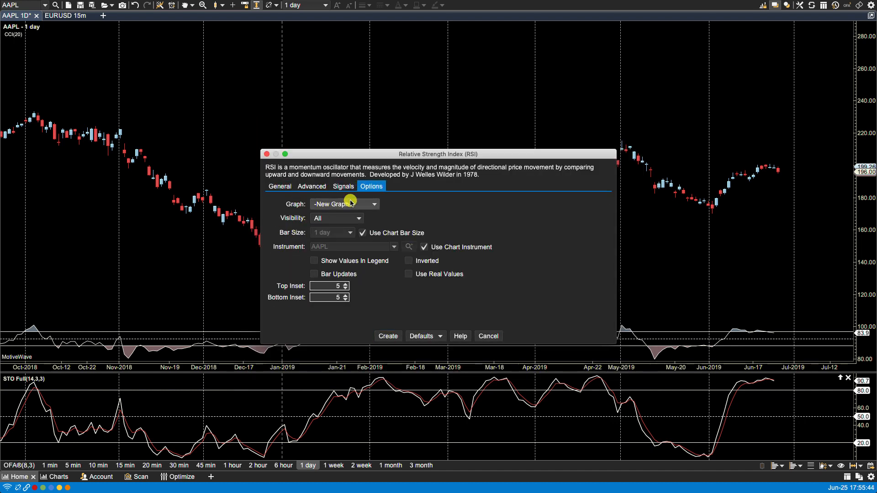
pyautogui.click(344, 203)
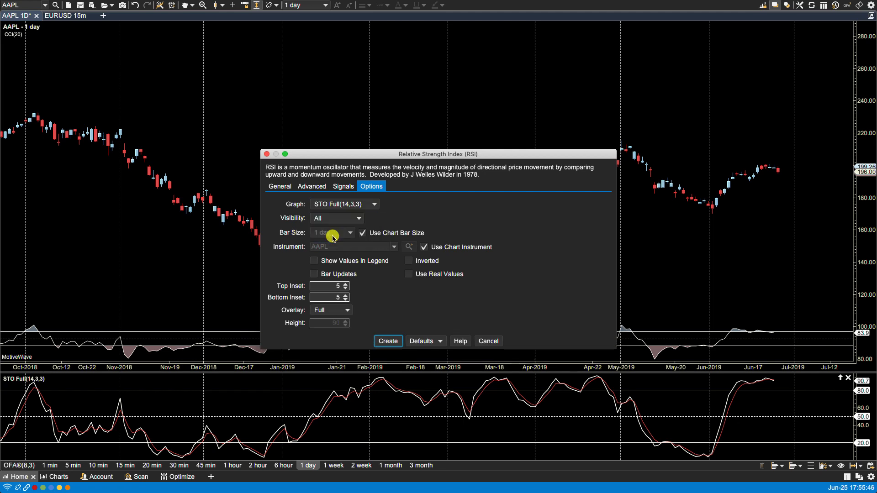
pyautogui.click(386, 342)
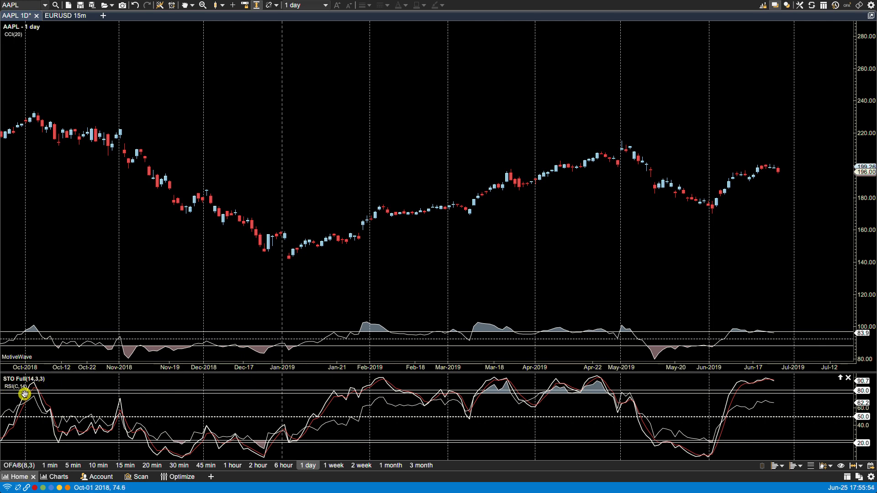
pyautogui.doubleClick(15, 387)
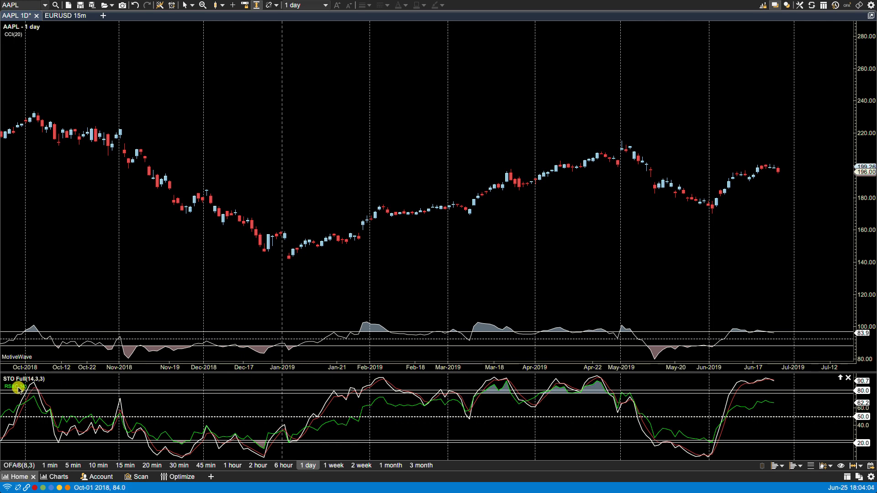
pyautogui.doubleClick(14, 387)
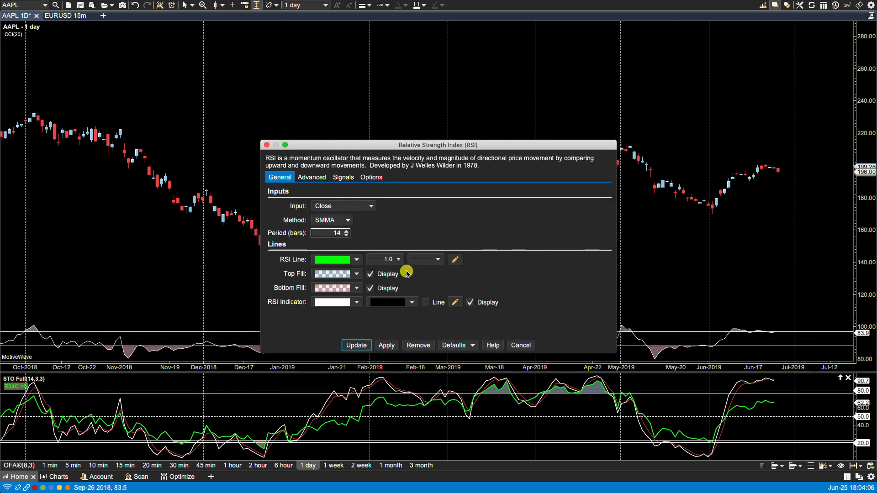
pyautogui.click(370, 178)
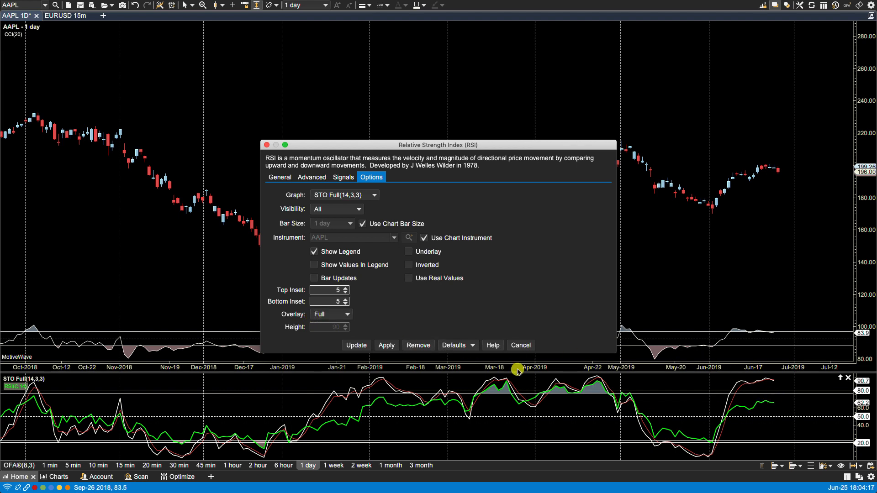
pyautogui.click(329, 313)
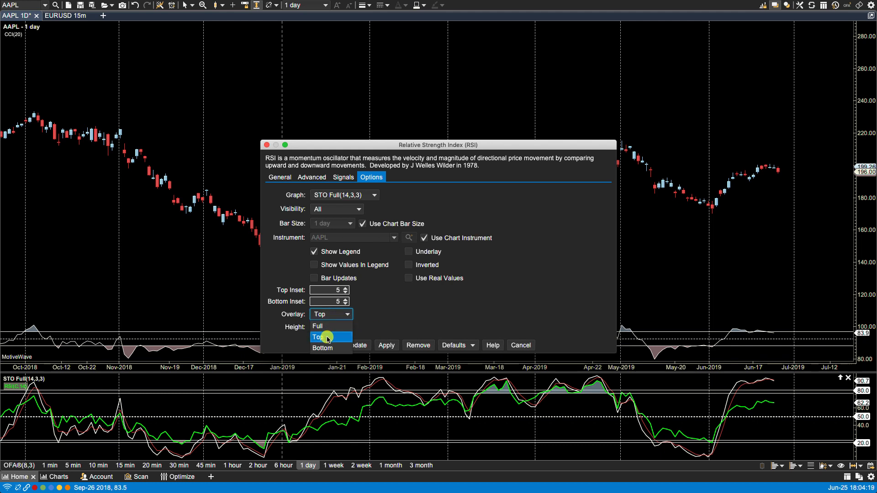
pyautogui.click(319, 336)
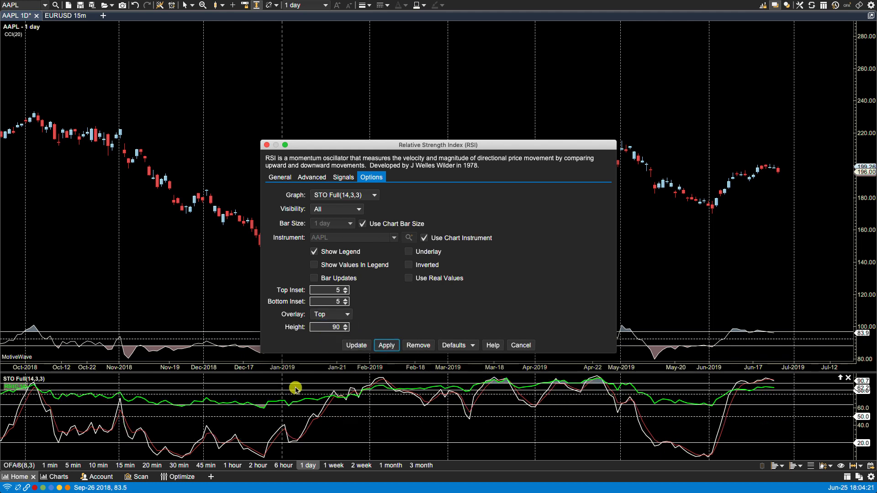
pyautogui.moveTo(107, 400)
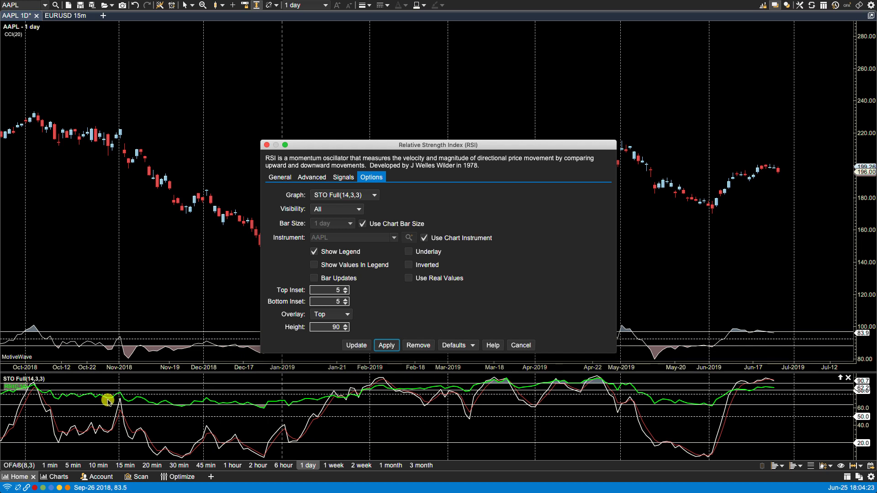
pyautogui.click(330, 314)
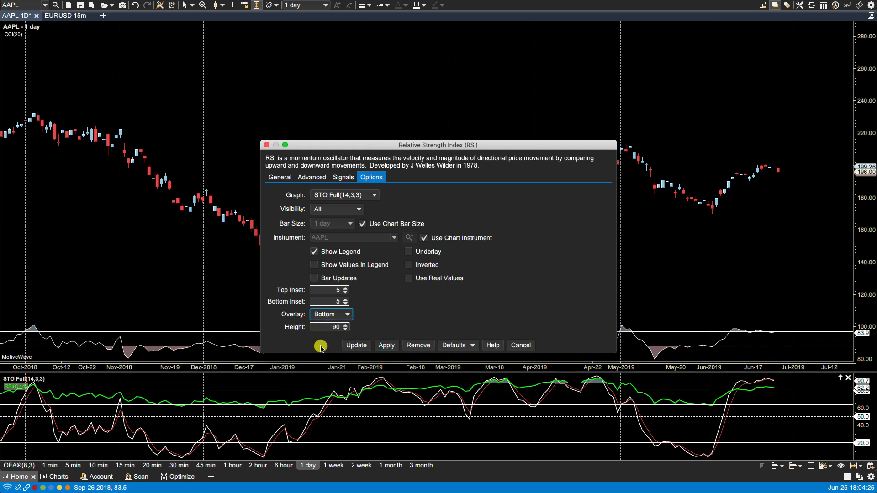
pyautogui.click(386, 346)
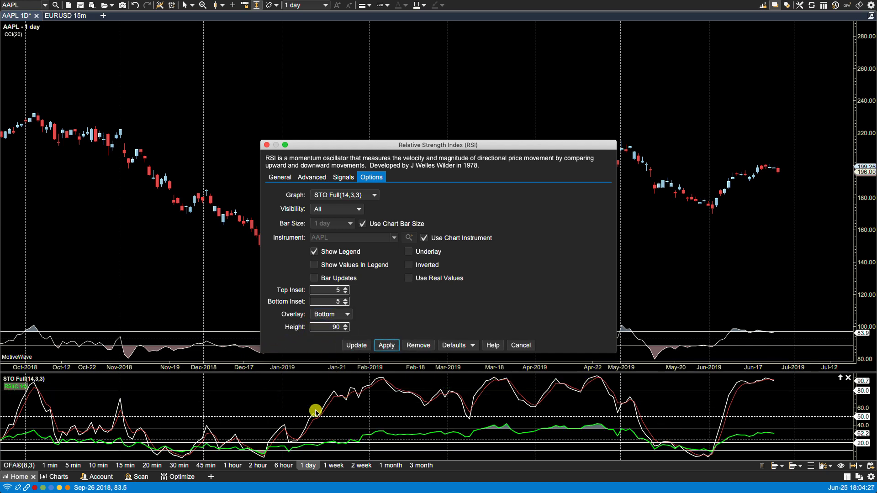
pyautogui.moveTo(368, 436)
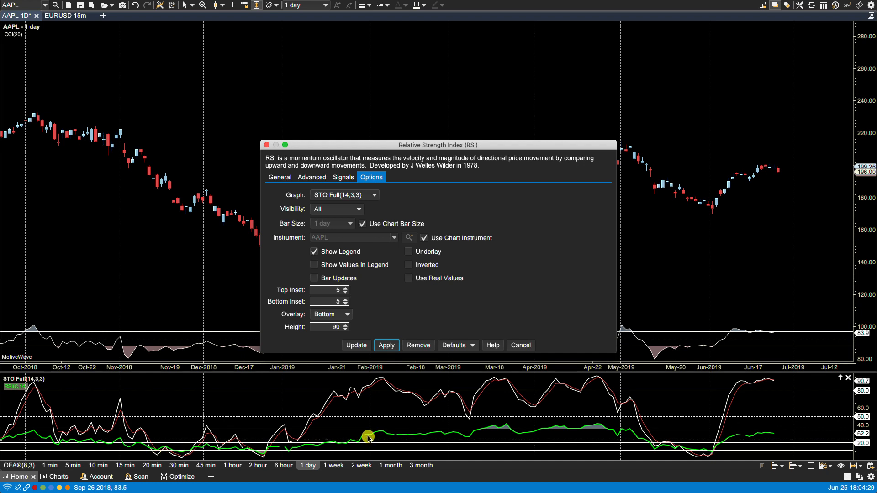
pyautogui.moveTo(296, 394)
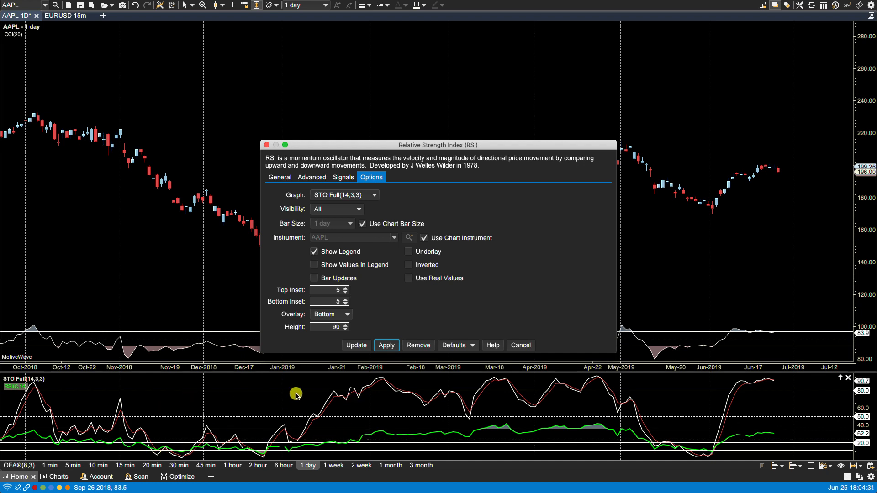
pyautogui.click(330, 314)
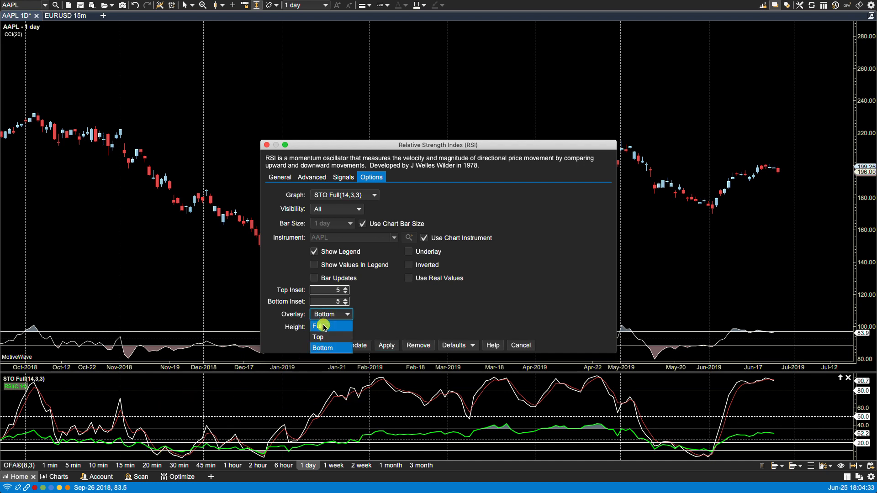
pyautogui.click(319, 326)
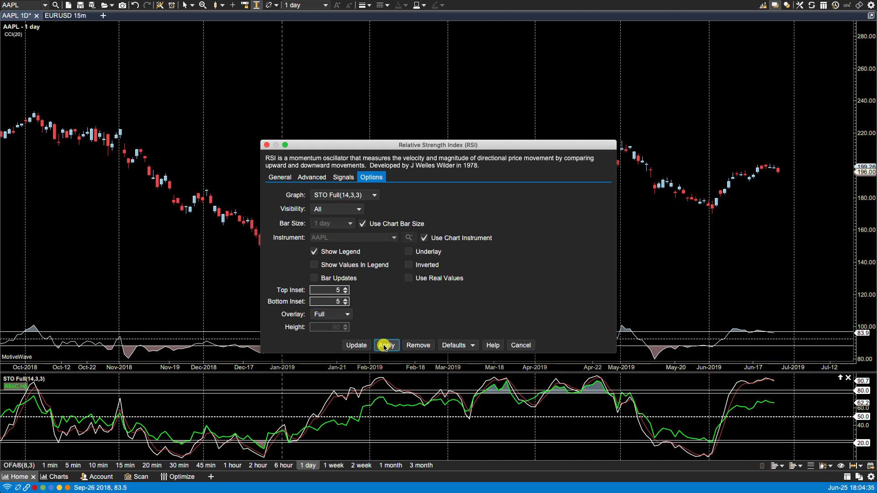
pyautogui.click(385, 346)
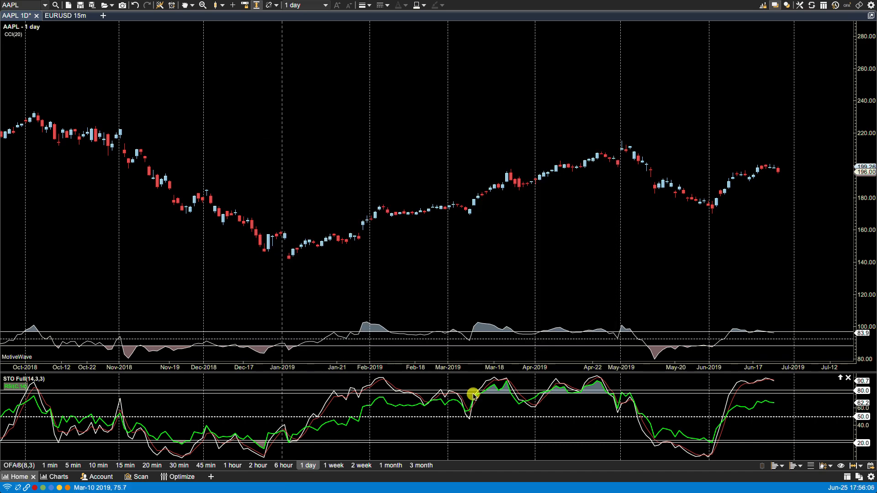